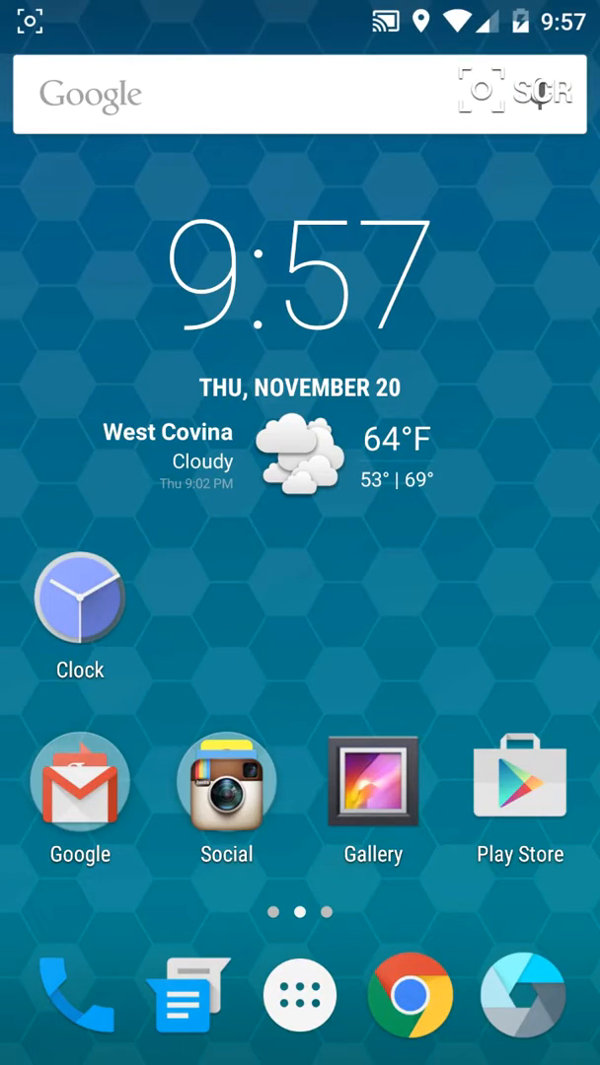
# Open Settings via the gear icon in the expanded quick settings panel.
pyautogui.click(300, 993)
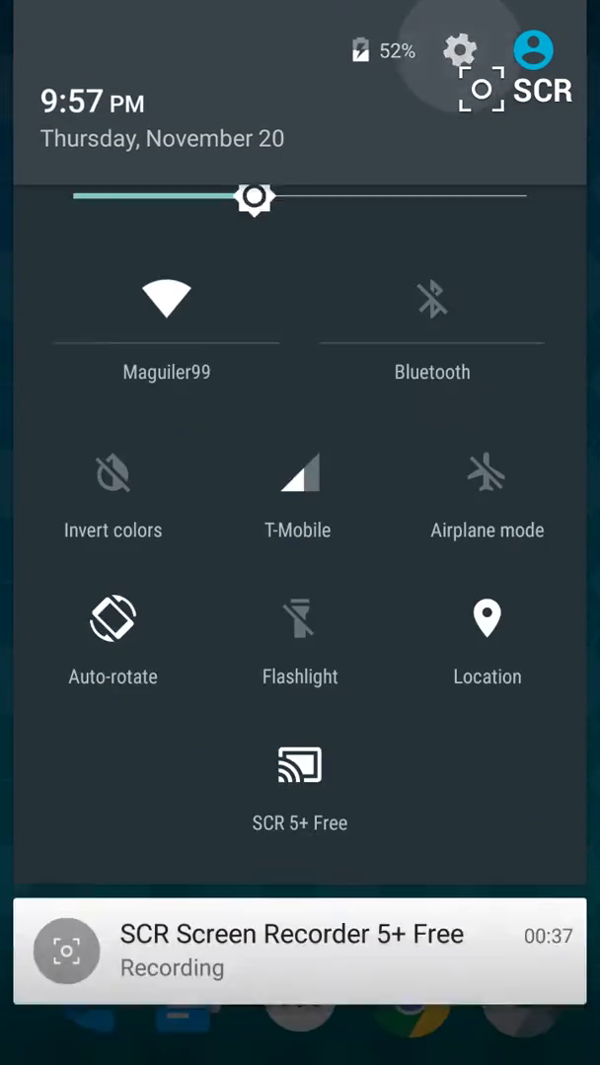
pyautogui.click(460, 51)
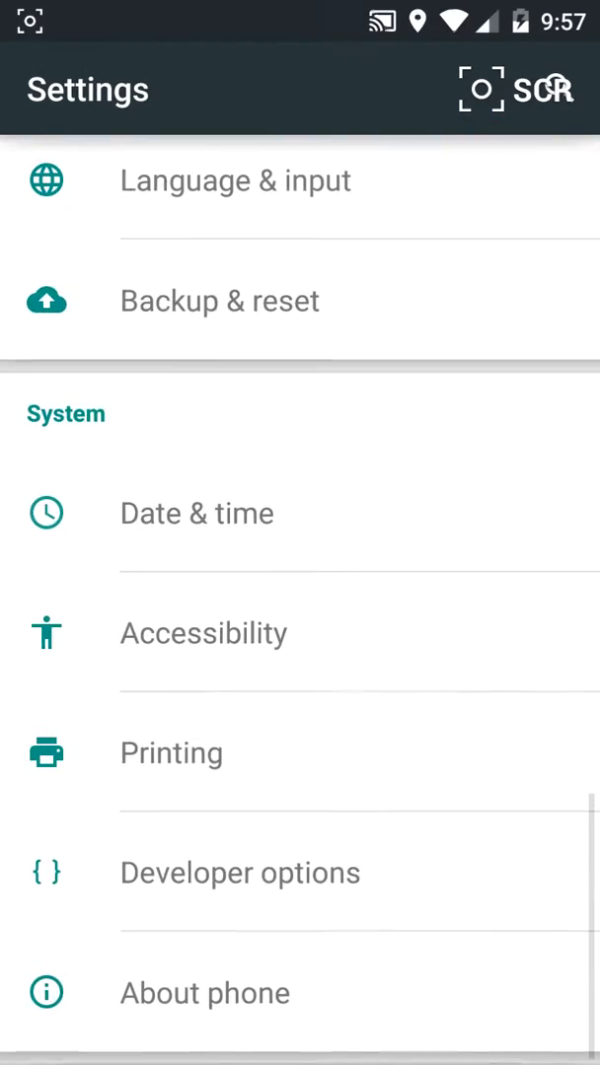
# Open About phone and scroll through the Android 5.0 and CyanogenMod 12 details.
pyautogui.click(205, 993)
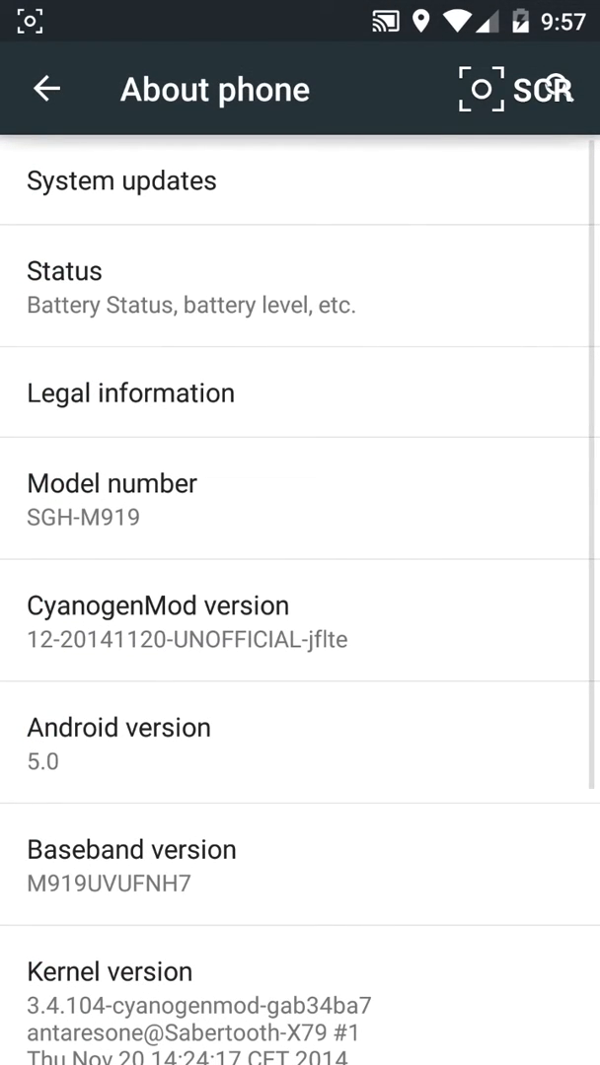
pyautogui.scroll(-3)
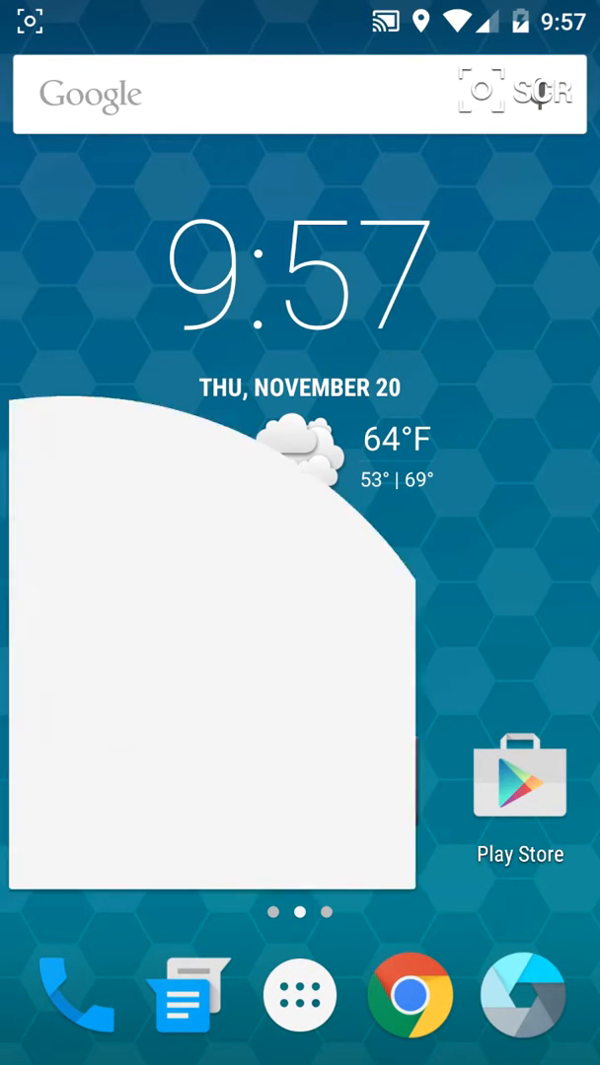
# Launch the Phone dialer from the dock to view speed dial contacts.
pyautogui.scroll(-3)
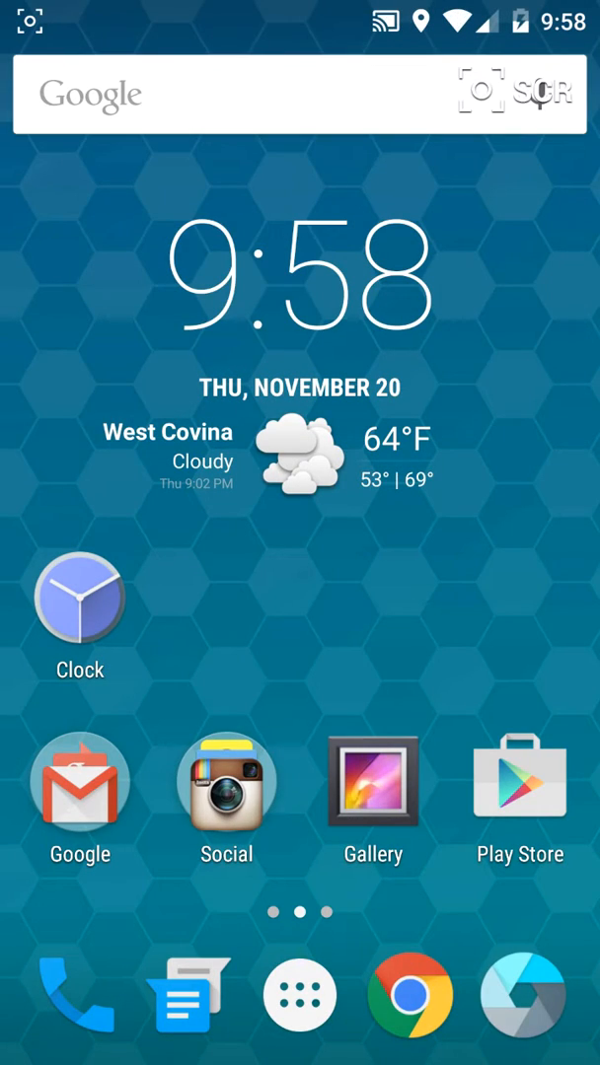
pyautogui.click(74, 993)
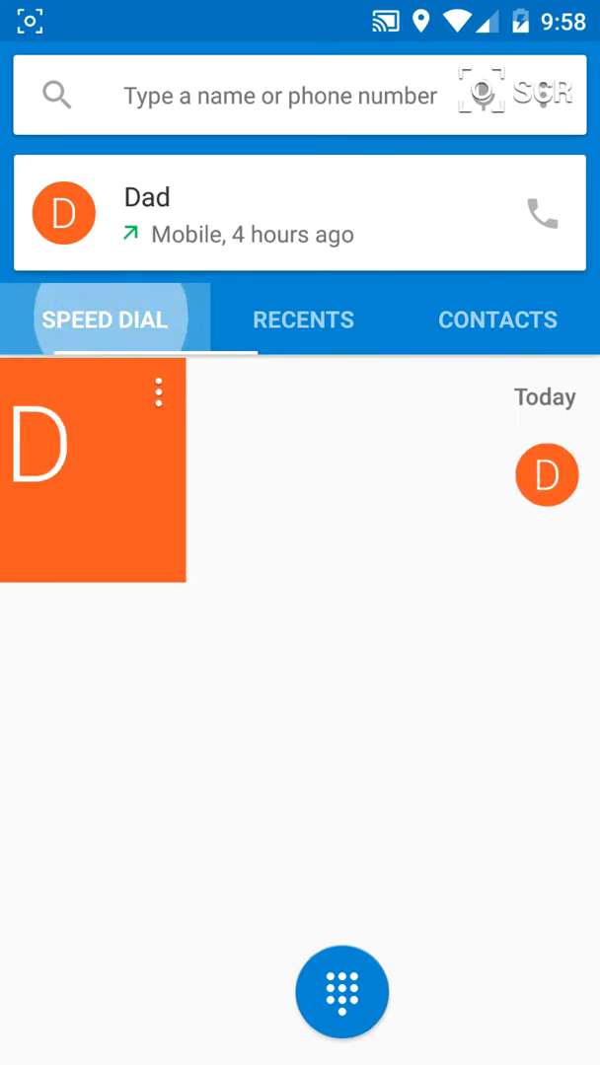
# Leave the dialer and return to the About phone page listing CyanogenMod 12.
pyautogui.press('home')
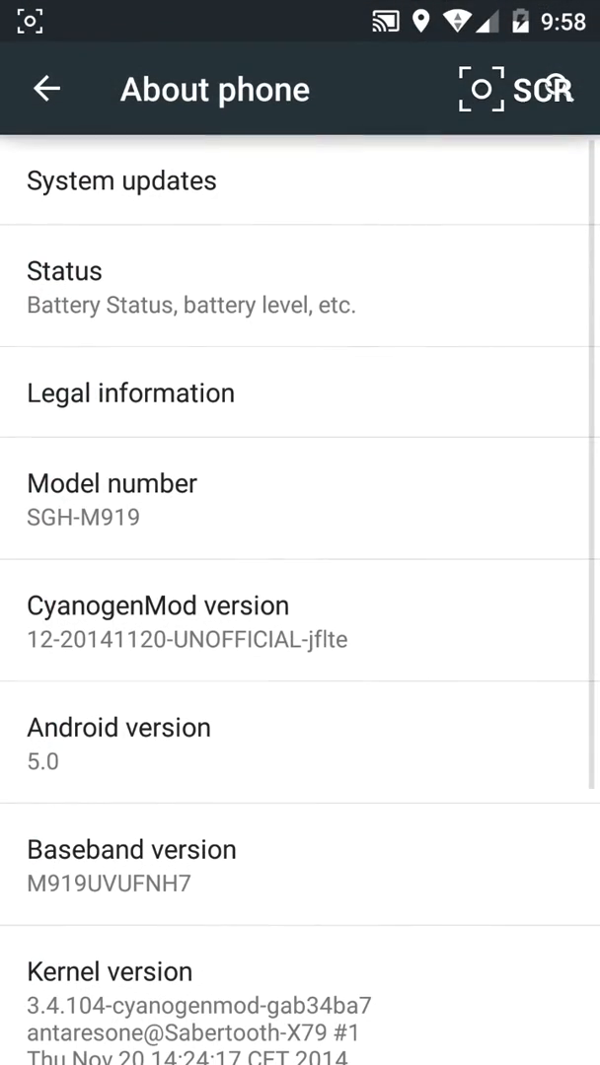
# Check for system updates, confirming it is up to date as of 9:58 PM.
pyautogui.click(121, 180)
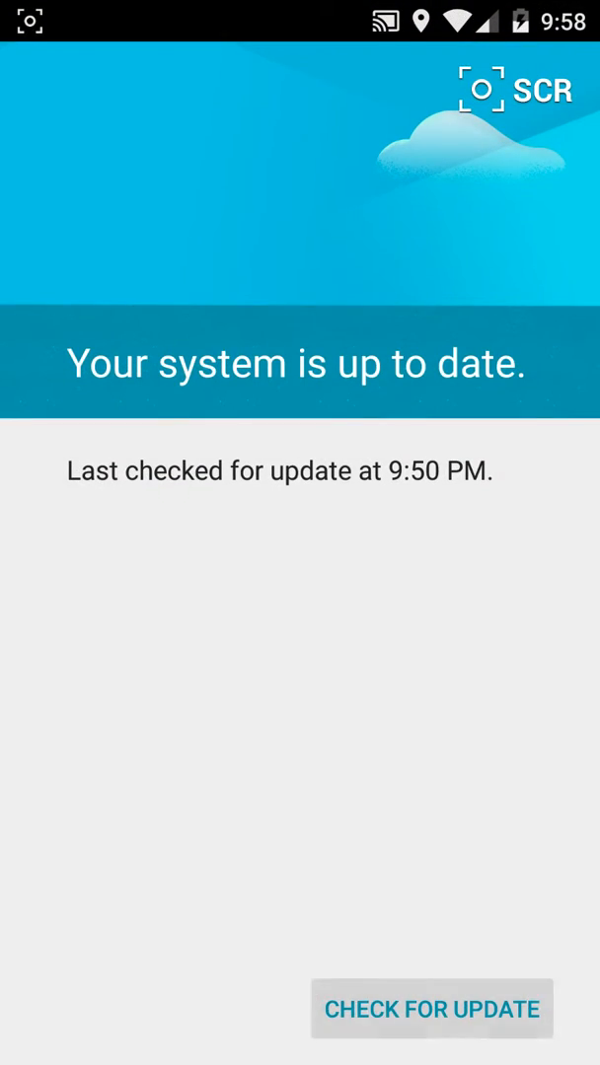
pyautogui.click(431, 1009)
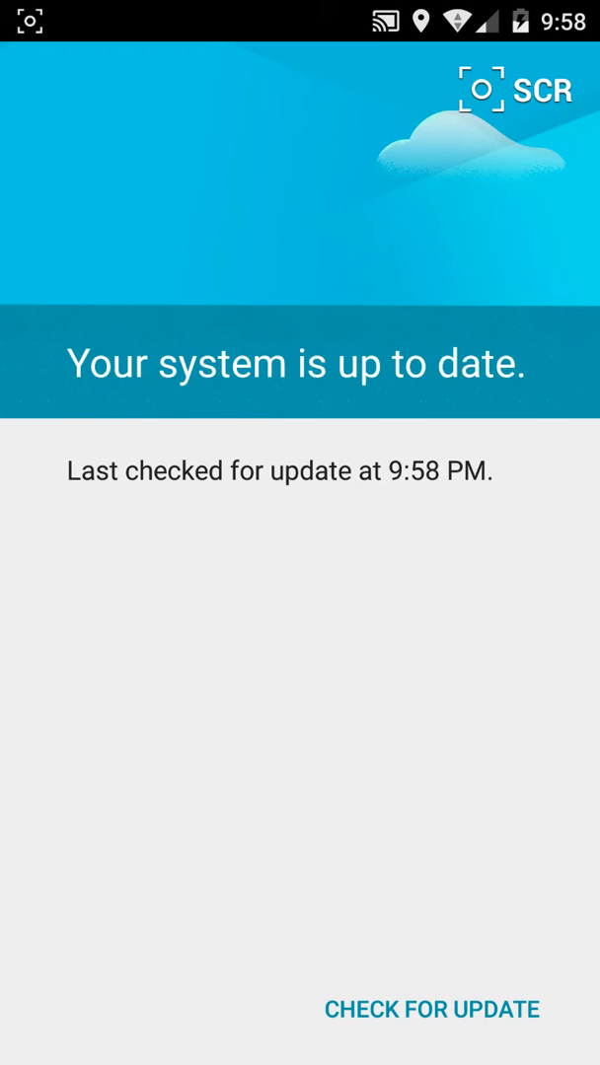